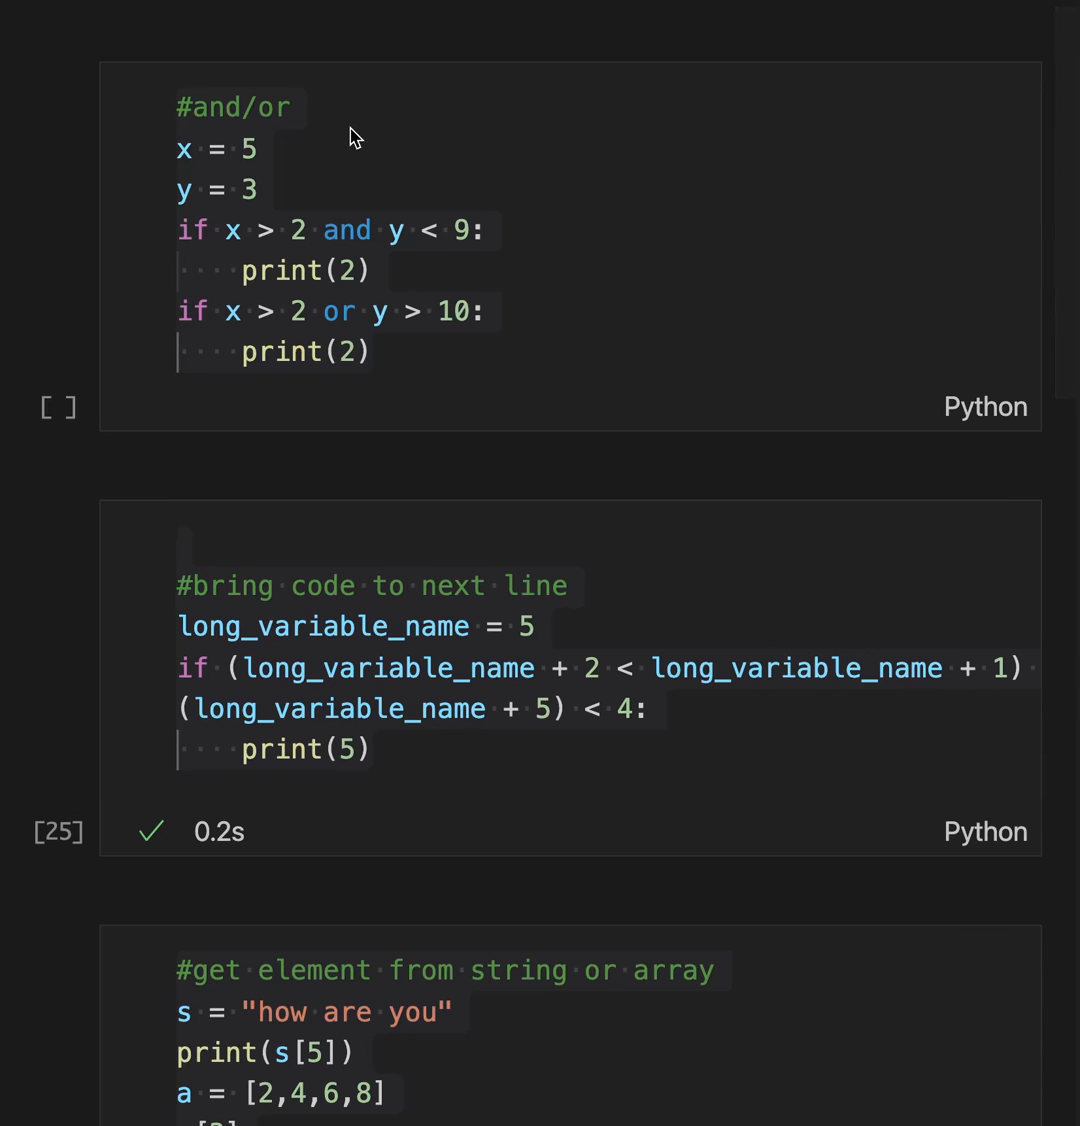
Step: Run the and/or cell so it prints 2 twice
{"action": "left_click", "coordinate": [250, 190]}
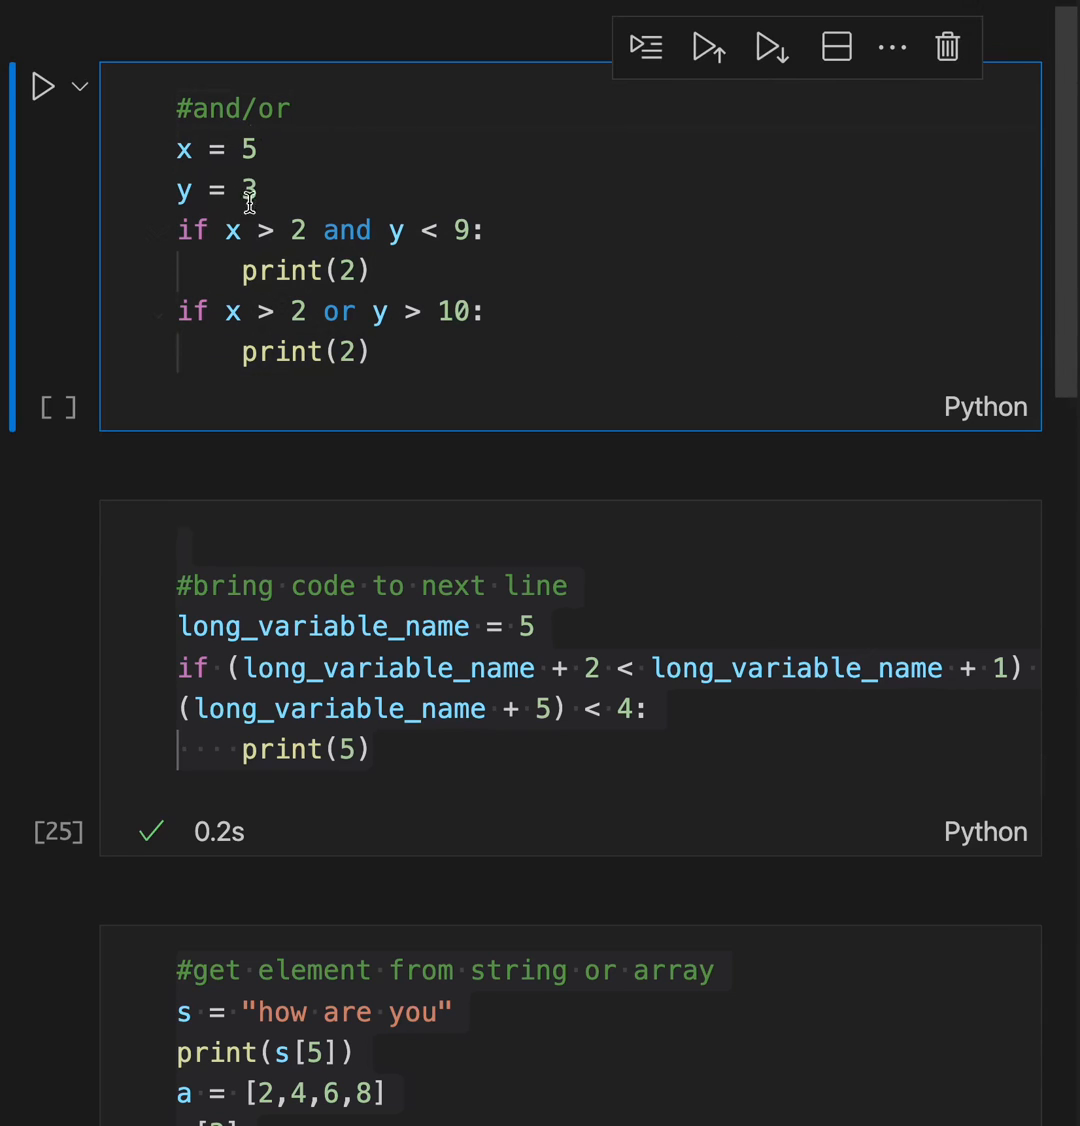
{"action": "double_click", "coordinate": [265, 230]}
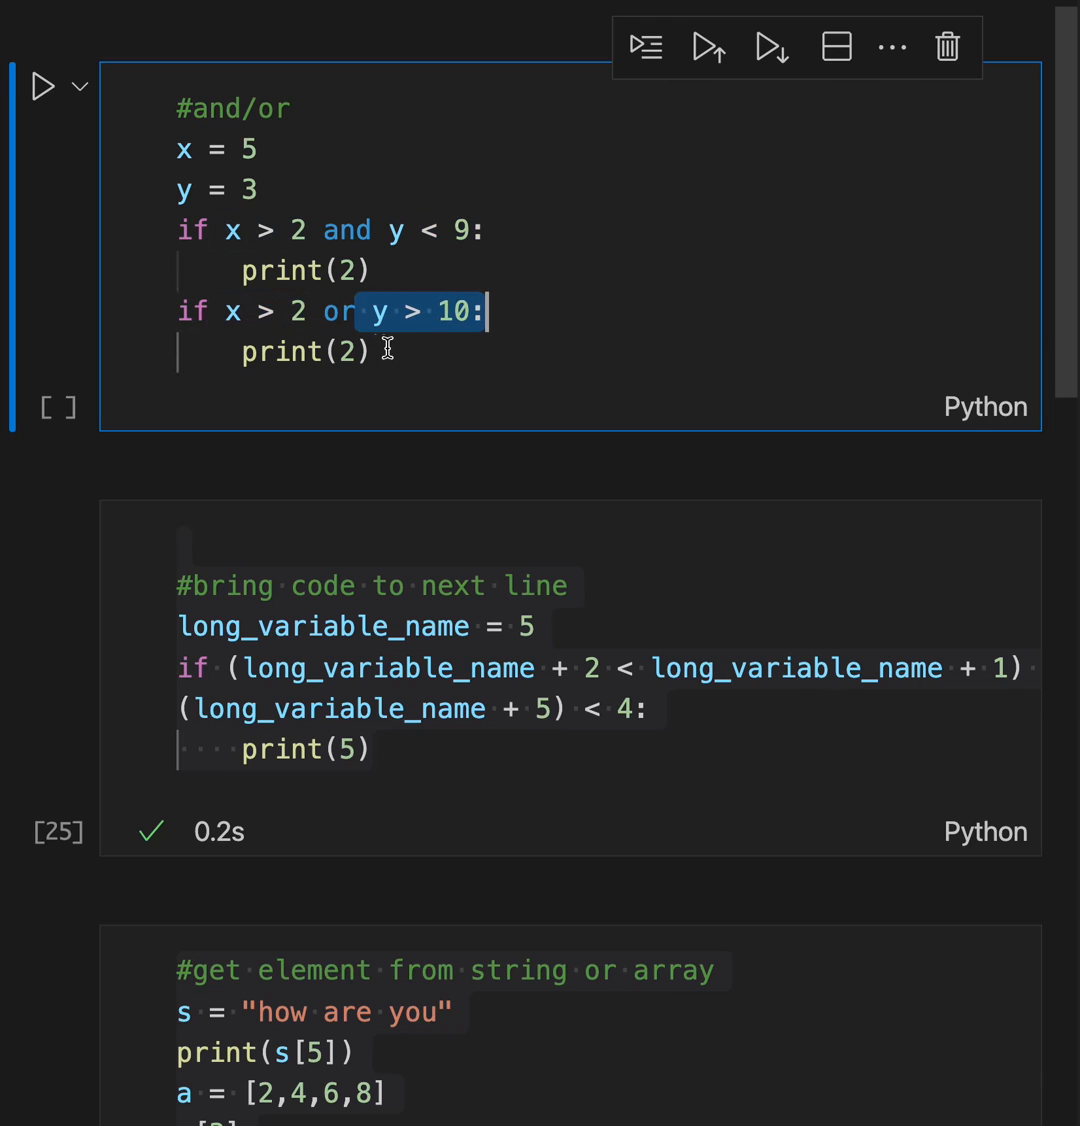
{"action": "key", "text": "ctrl+a"}
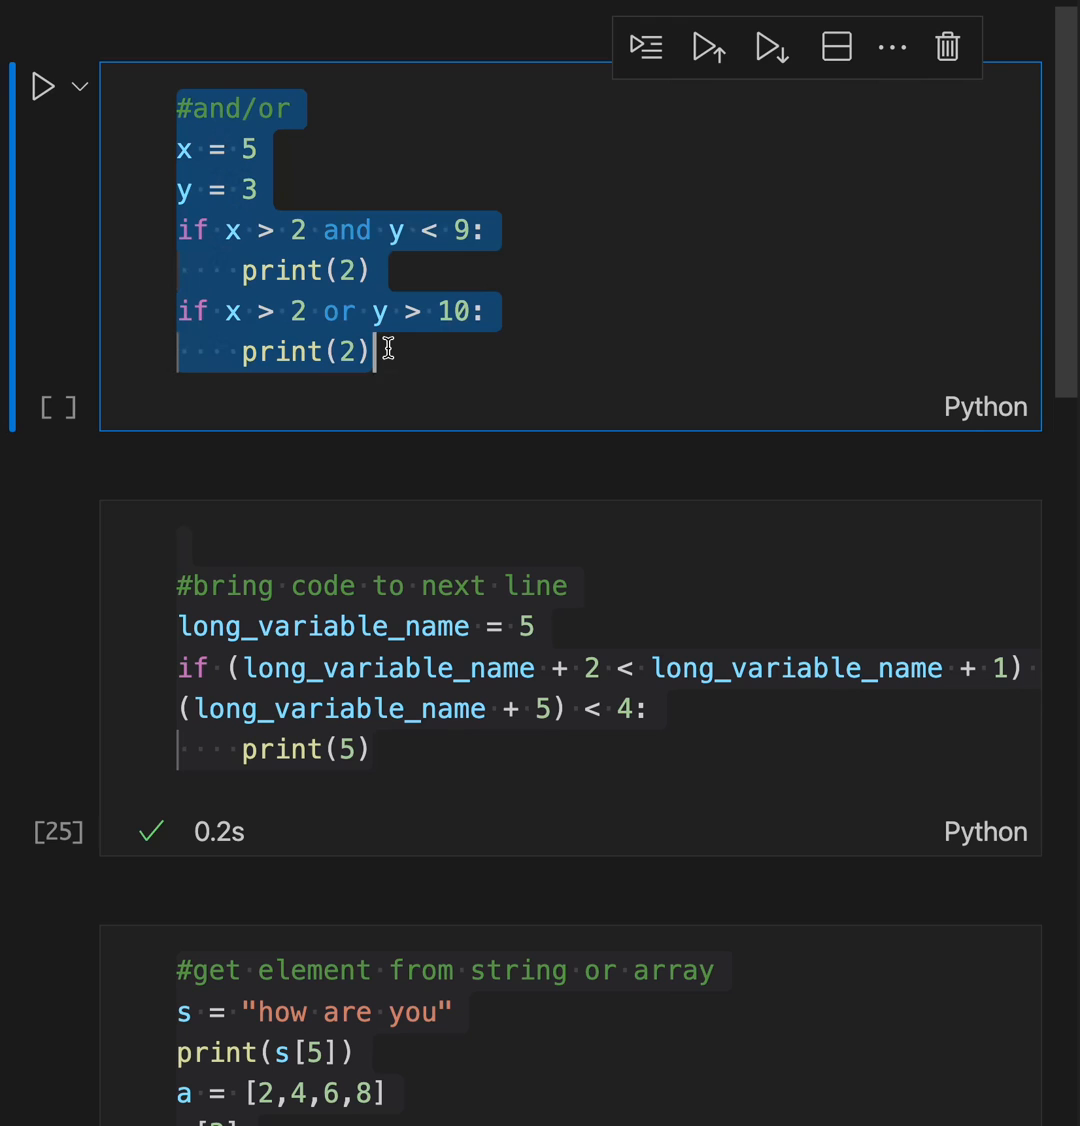
{"action": "left_click", "coordinate": [708, 47]}
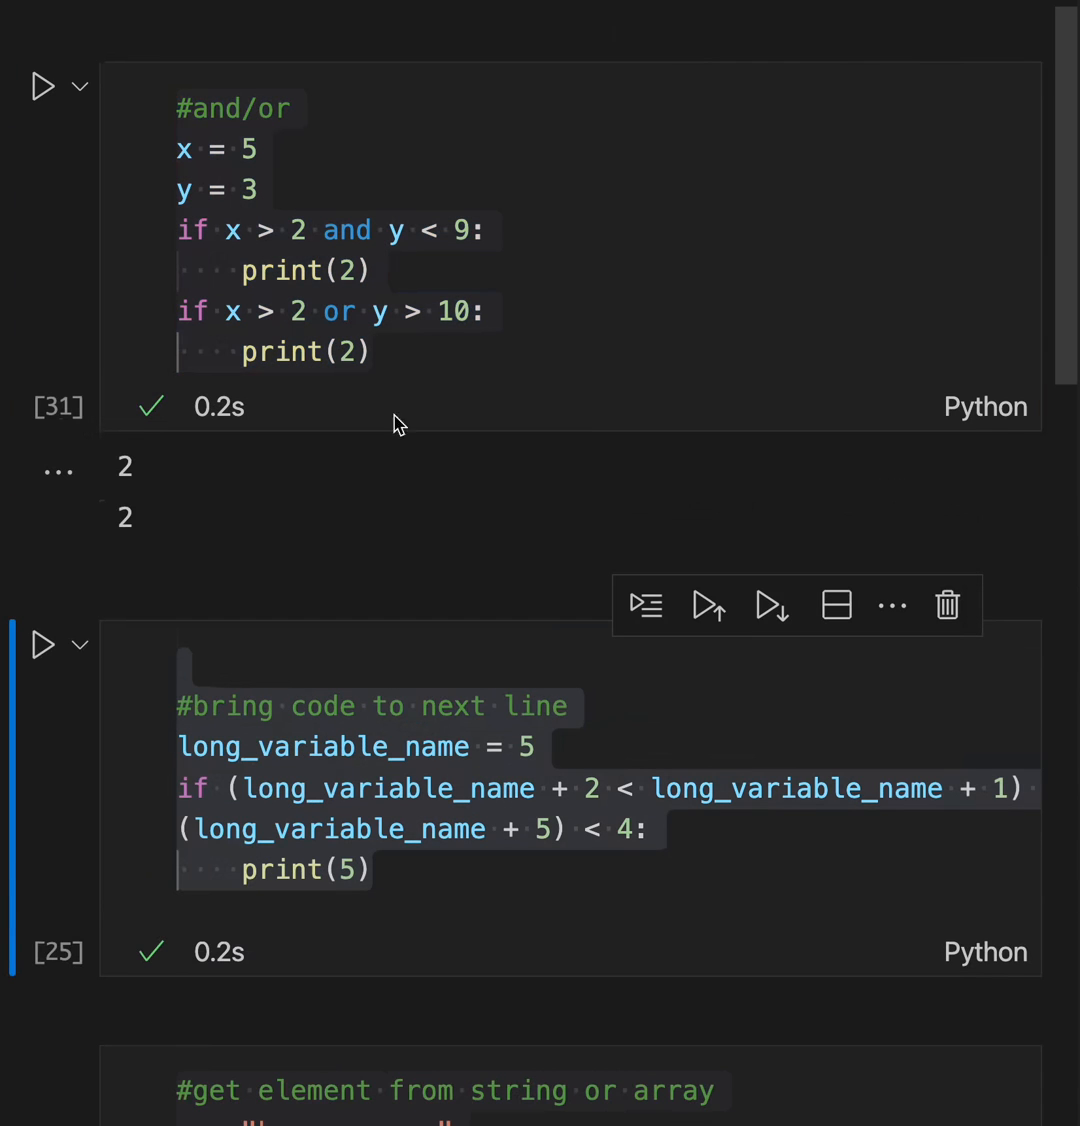
Step: Fix the long if condition to break after 'or' with a trailing backslash
{"action": "scroll", "scroll_direction": "down", "scroll_amount": 3}
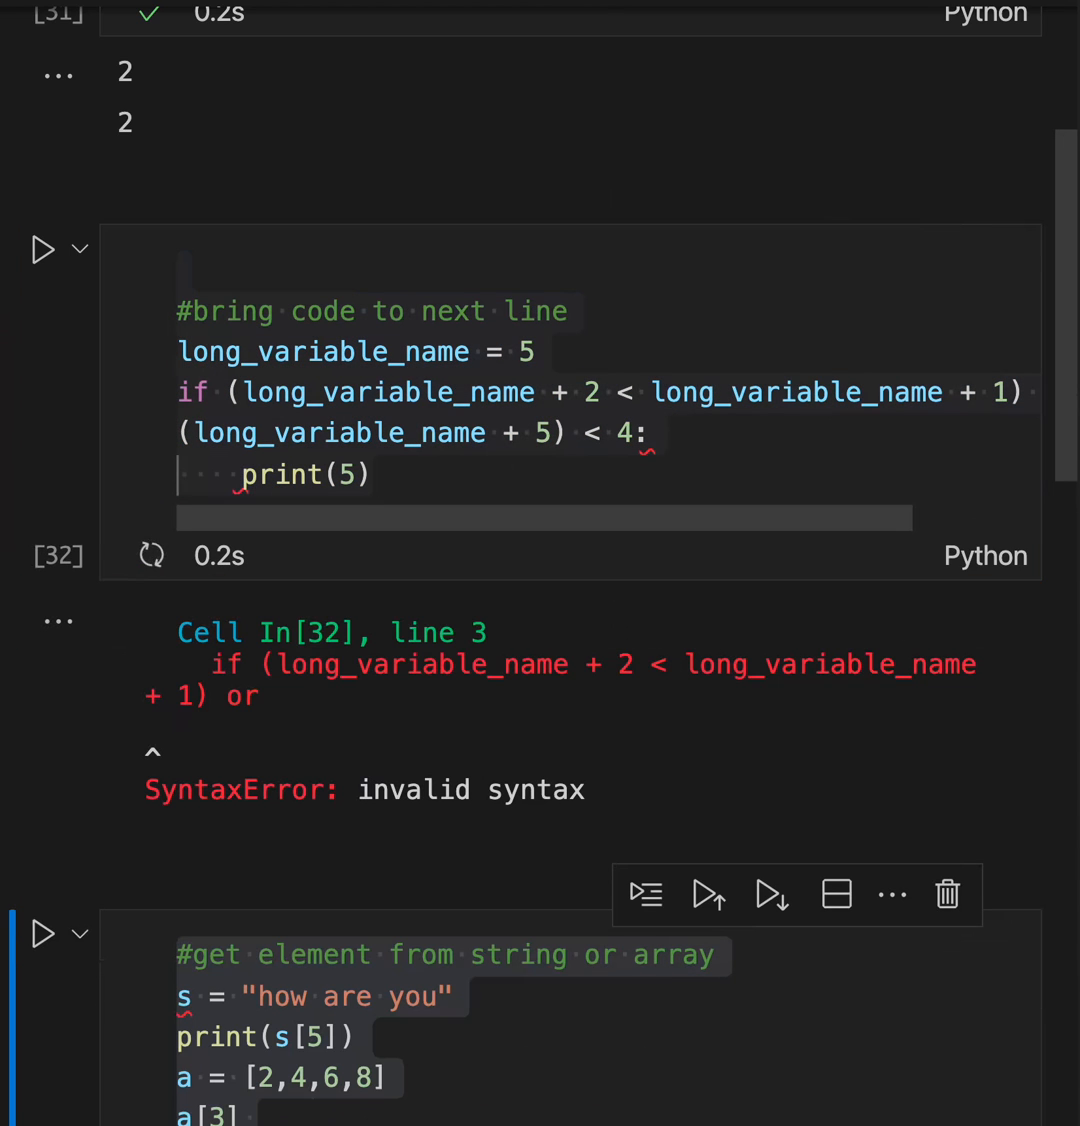
{"action": "left_click", "coordinate": [750, 392]}
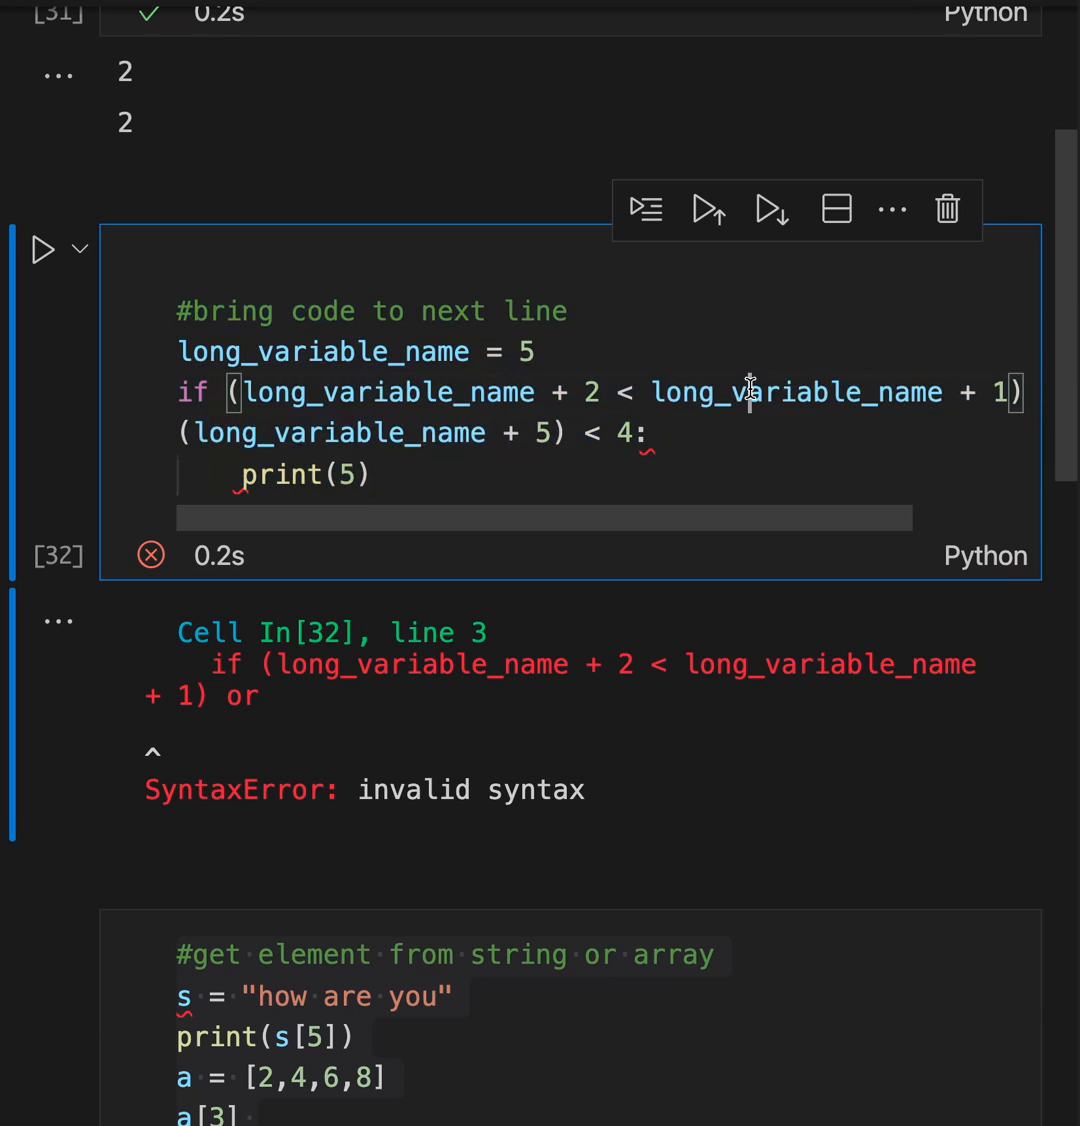
{"action": "scroll", "scroll_direction": "right", "scroll_amount": 3}
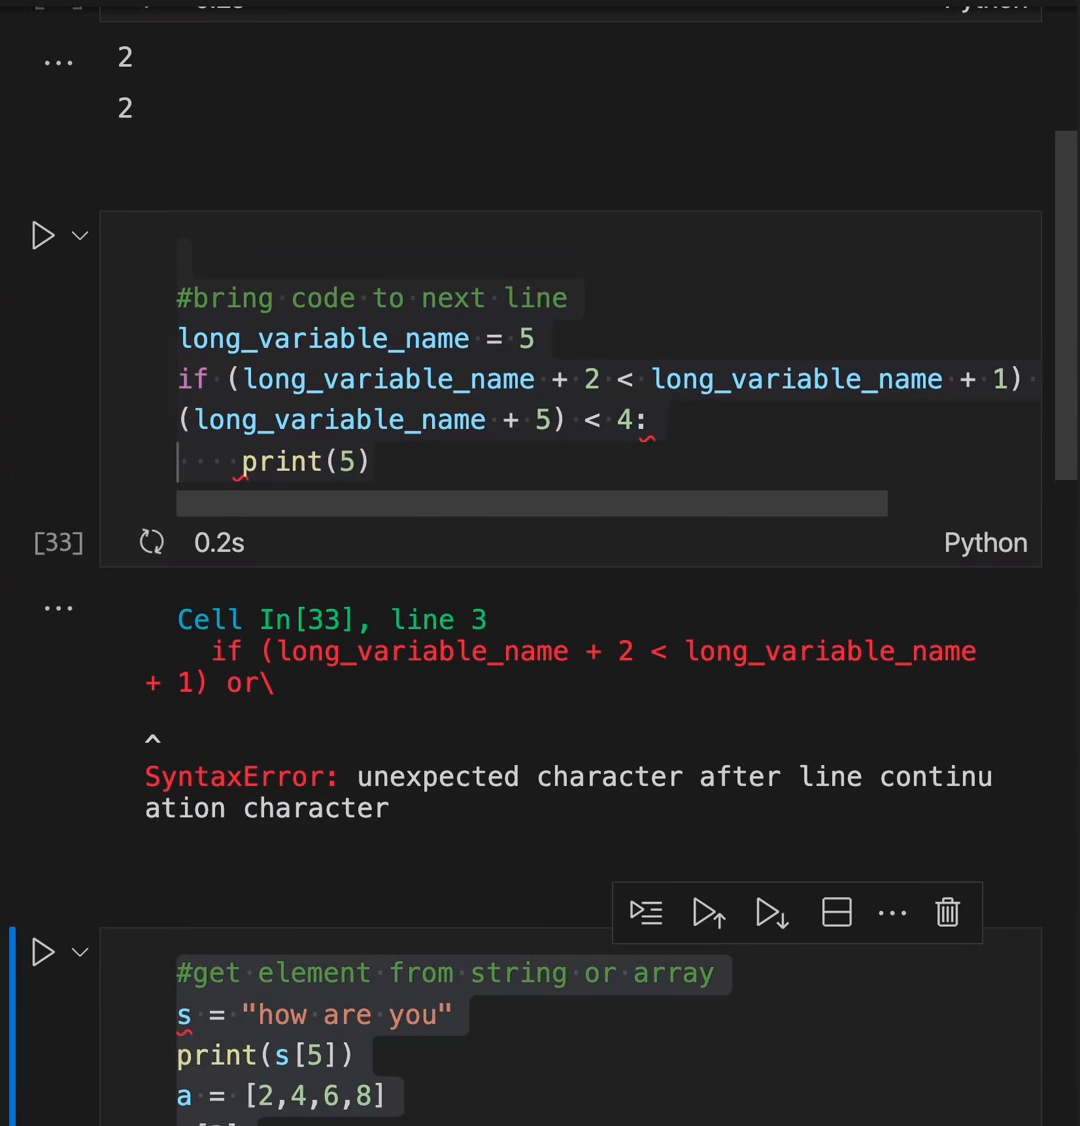
{"action": "left_click", "coordinate": [760, 380]}
{"action": "type", "text": "\\"}
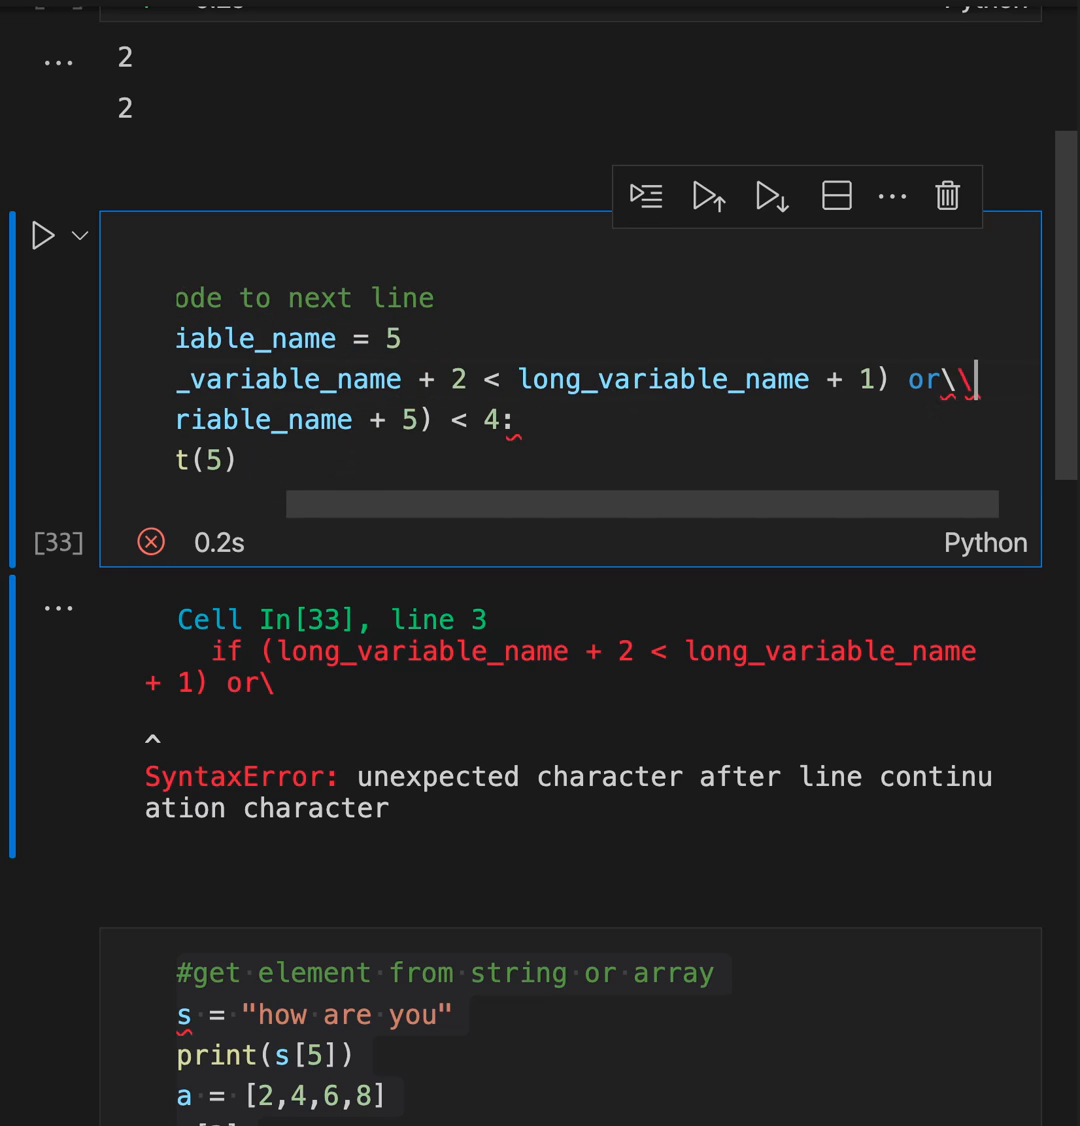
{"action": "key", "text": "ctrl+a"}
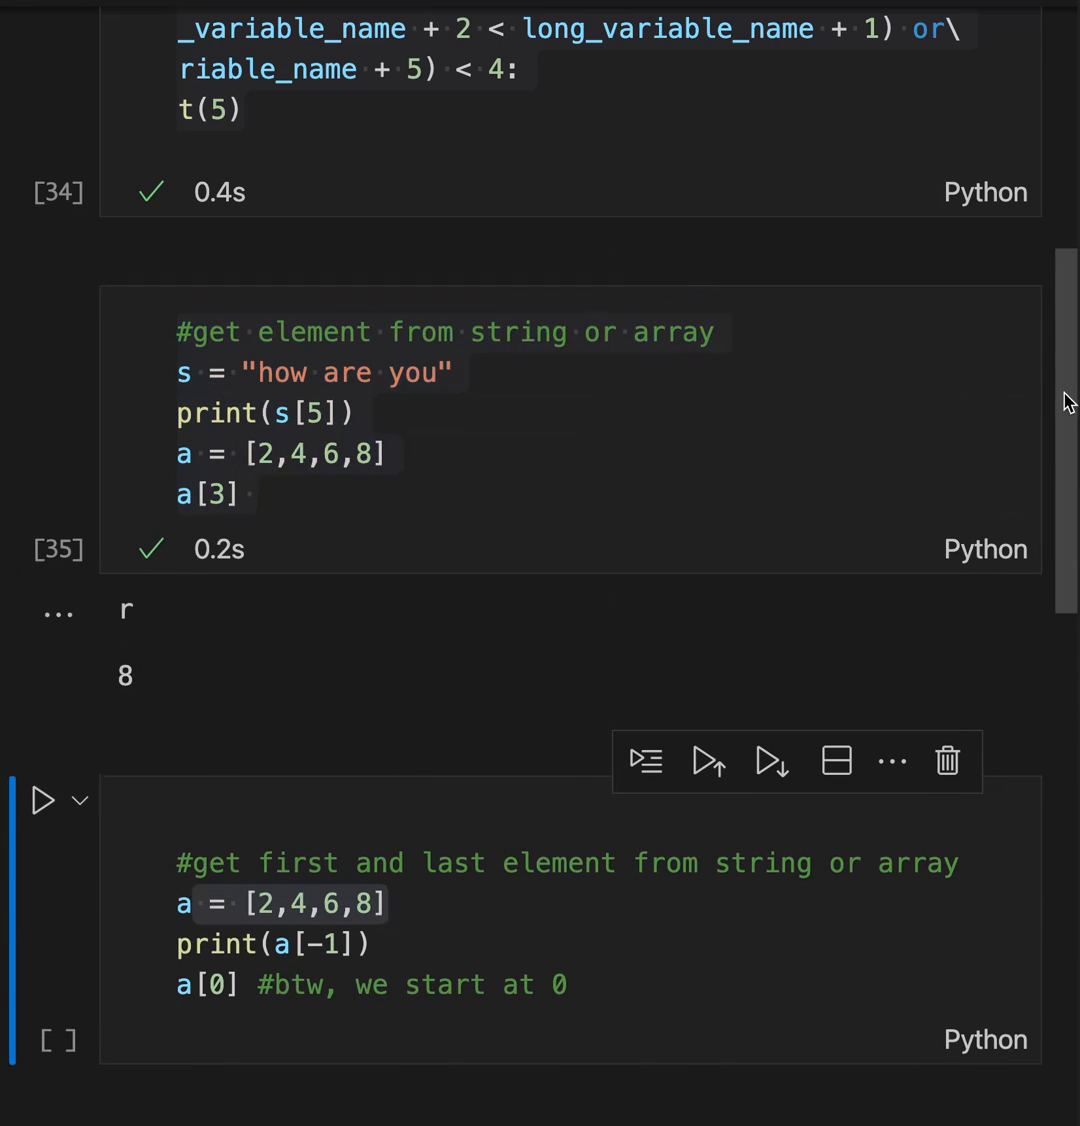
Step: Scroll down past the indexing cell printing r and 8
{"action": "scroll", "scroll_direction": "down", "scroll_amount": 3}
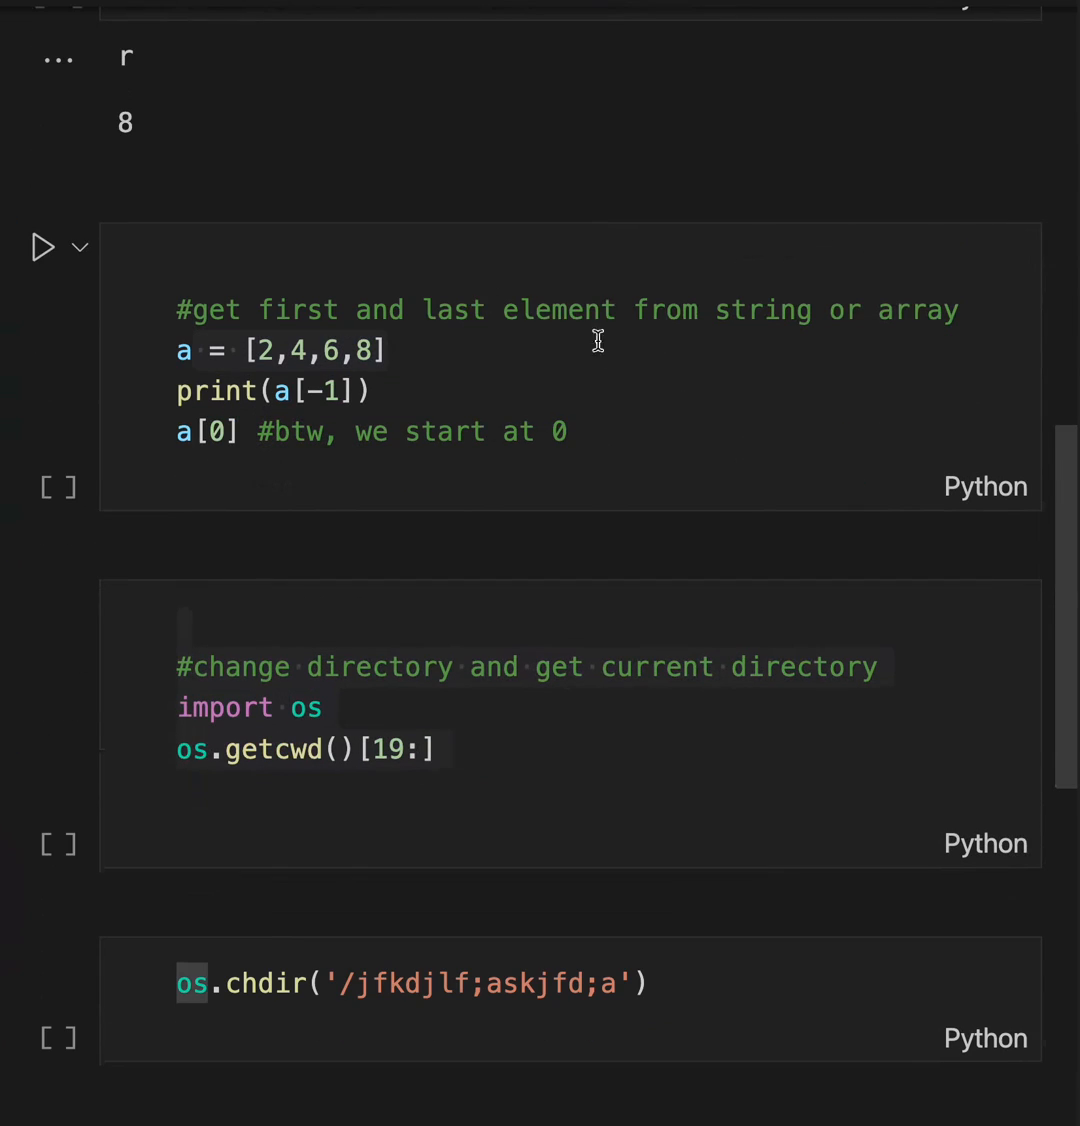
Step: Run the 'get first and last element' cell, printing 8 and 2
{"action": "left_click", "coordinate": [310, 390]}
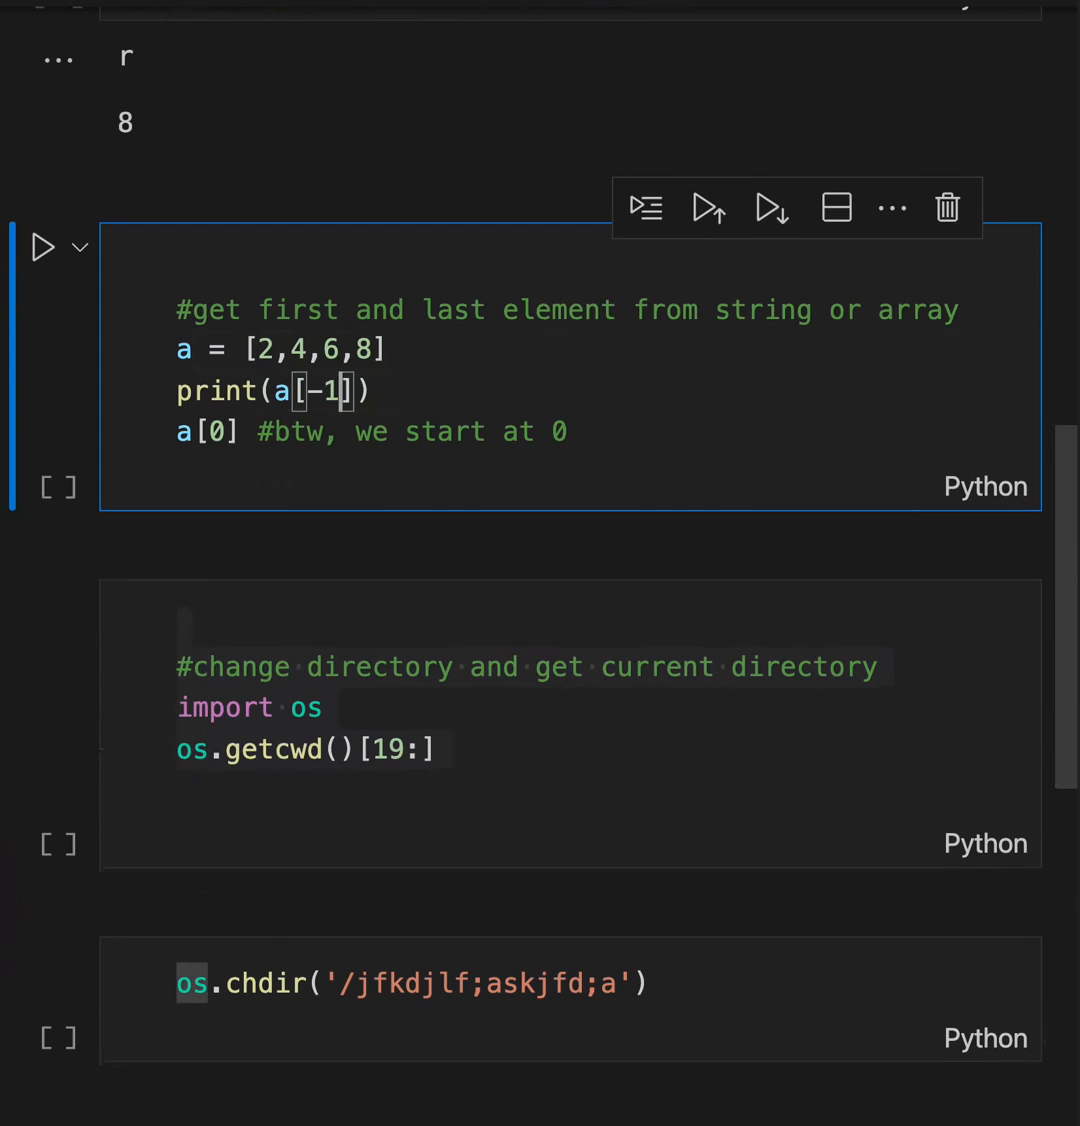
{"action": "mouse_move", "coordinate": [184, 431]}
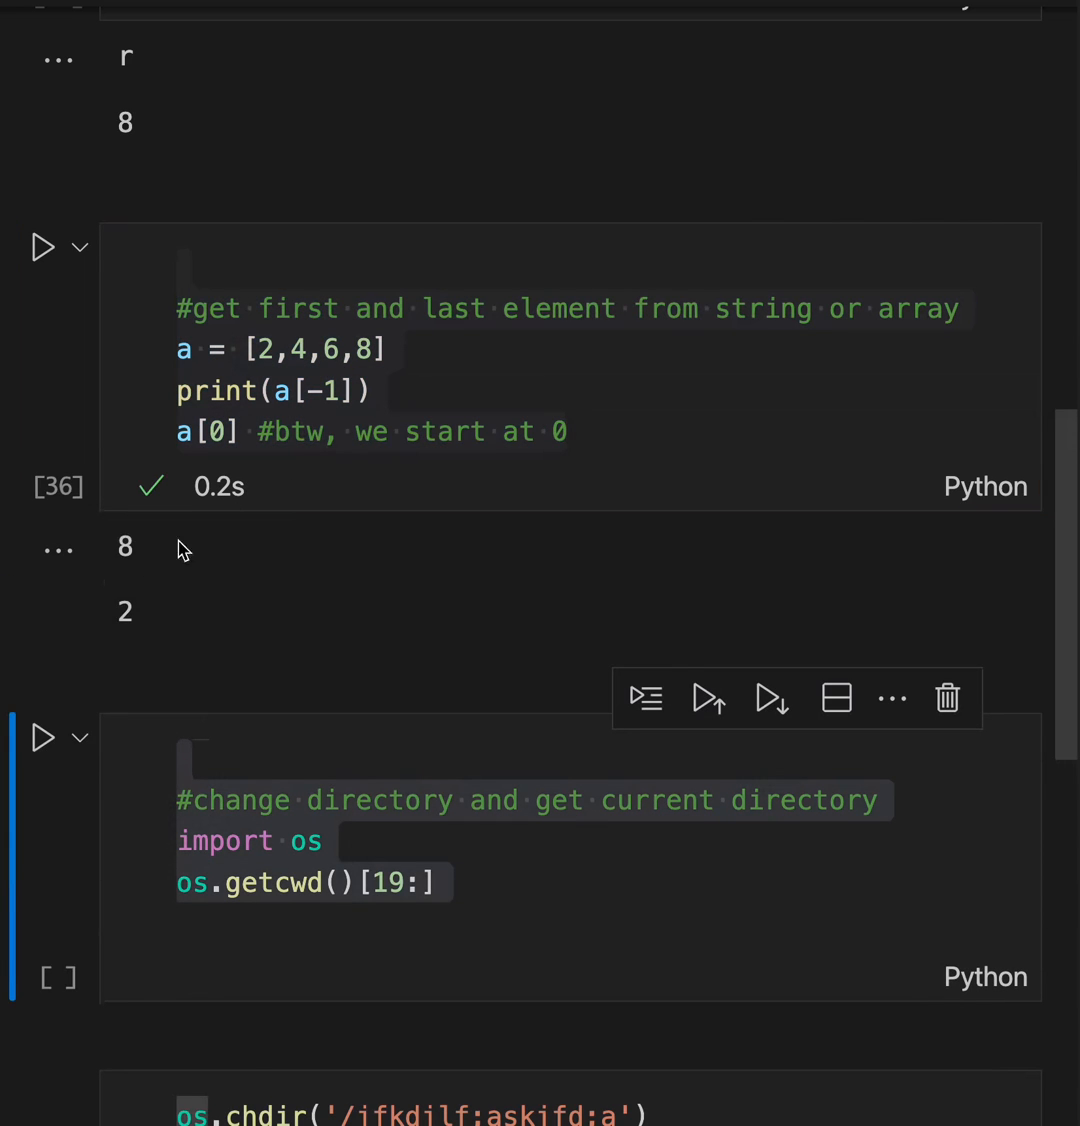
{"action": "scroll", "scroll_direction": "down", "scroll_amount": 3}
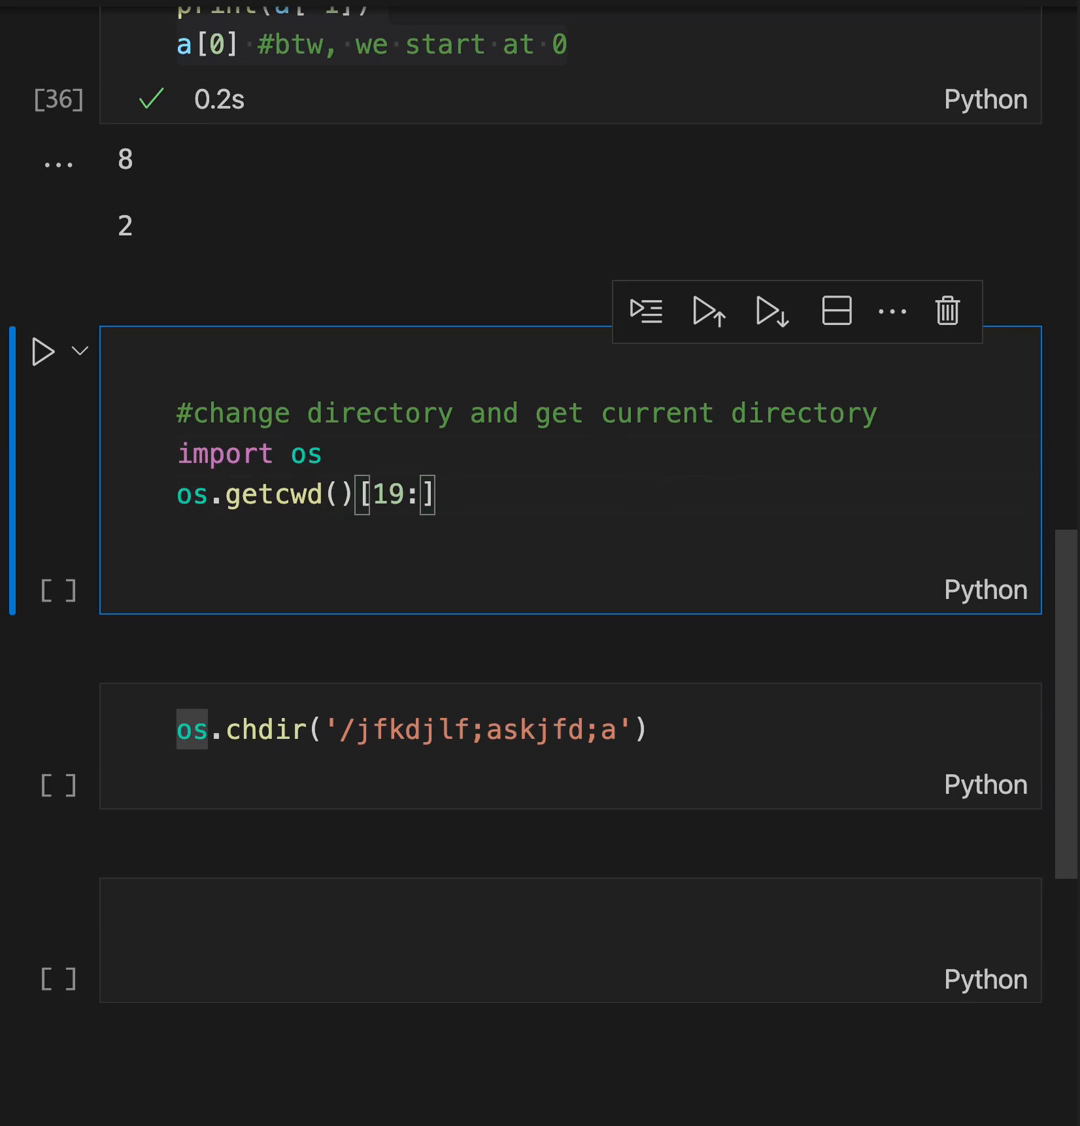
{"action": "mouse_move", "coordinate": [643, 475]}
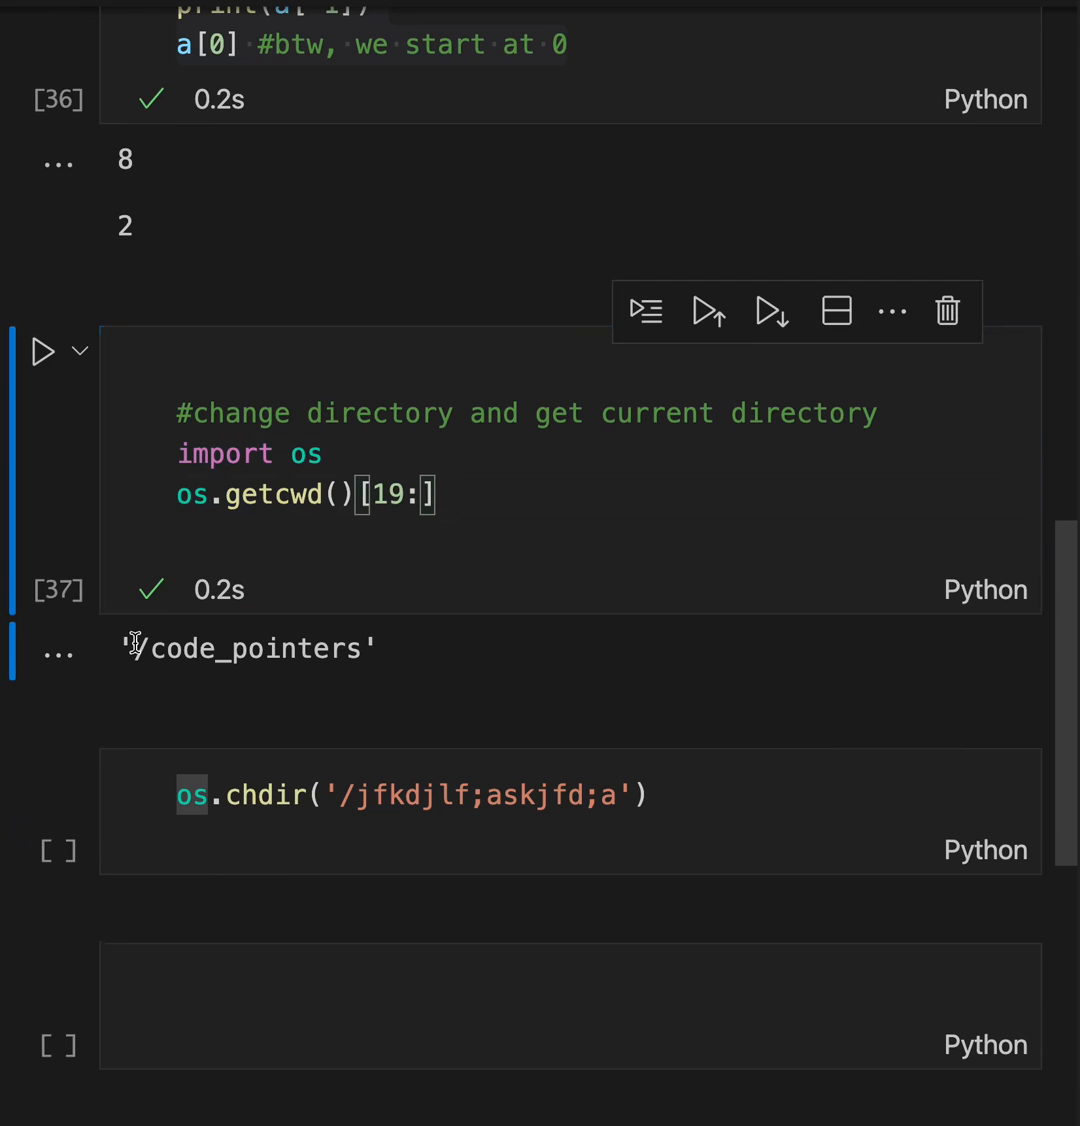
Step: Select the '/code_pointers' directory name in the os.getcwd() output
{"action": "double_click", "coordinate": [247, 648]}
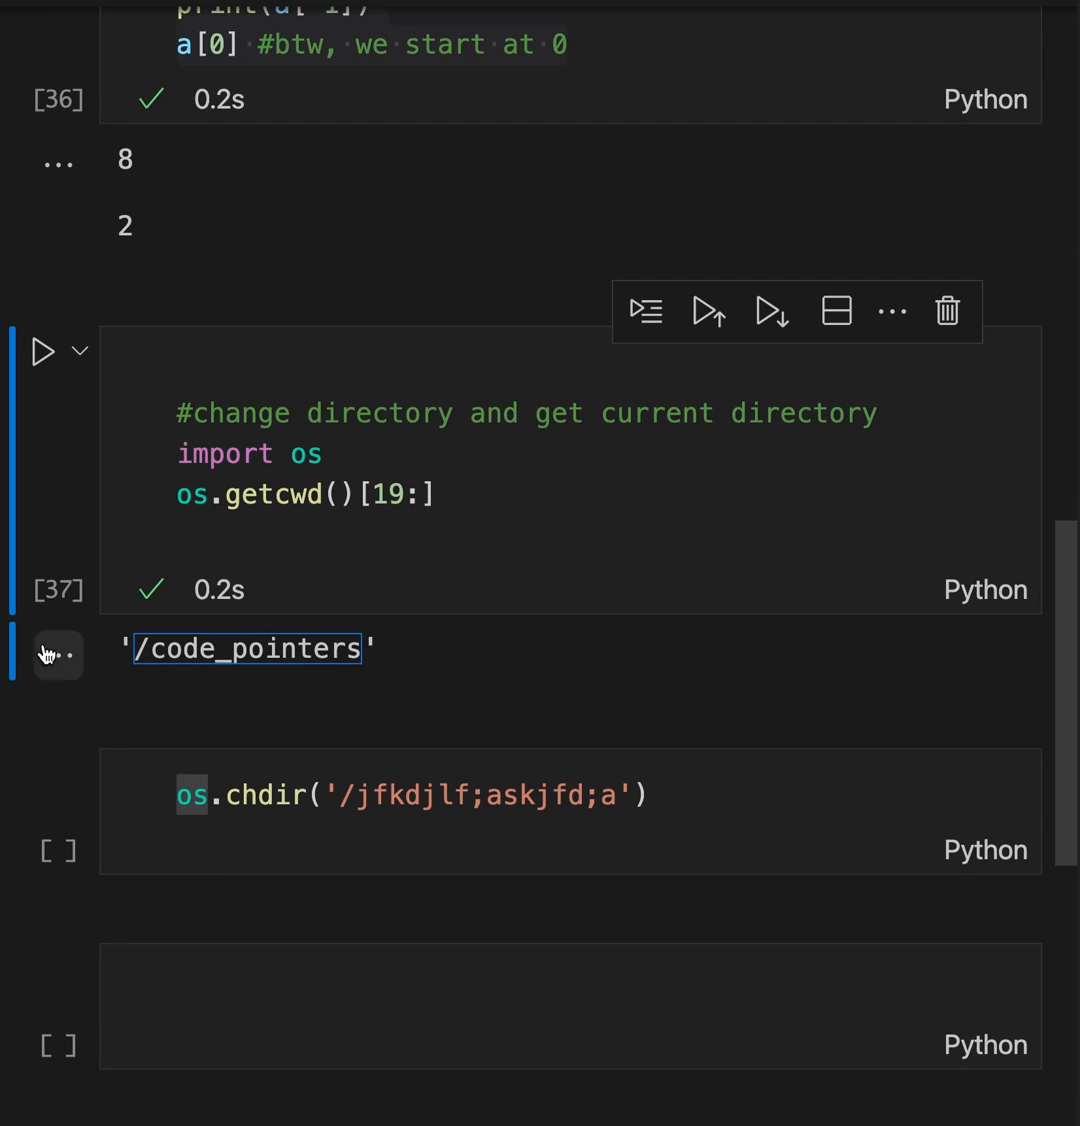
{"action": "mouse_move", "coordinate": [1060, 651]}
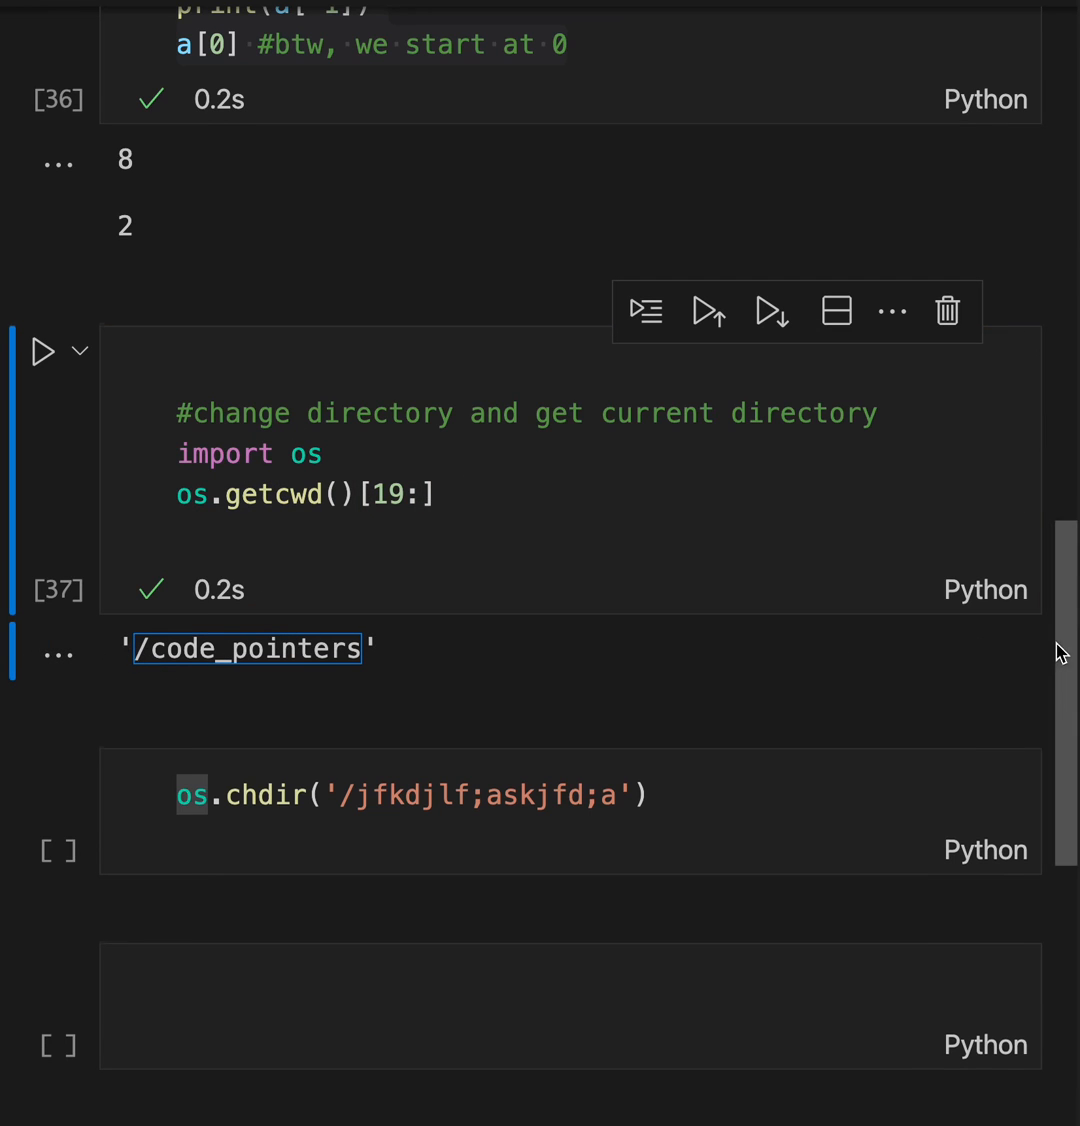